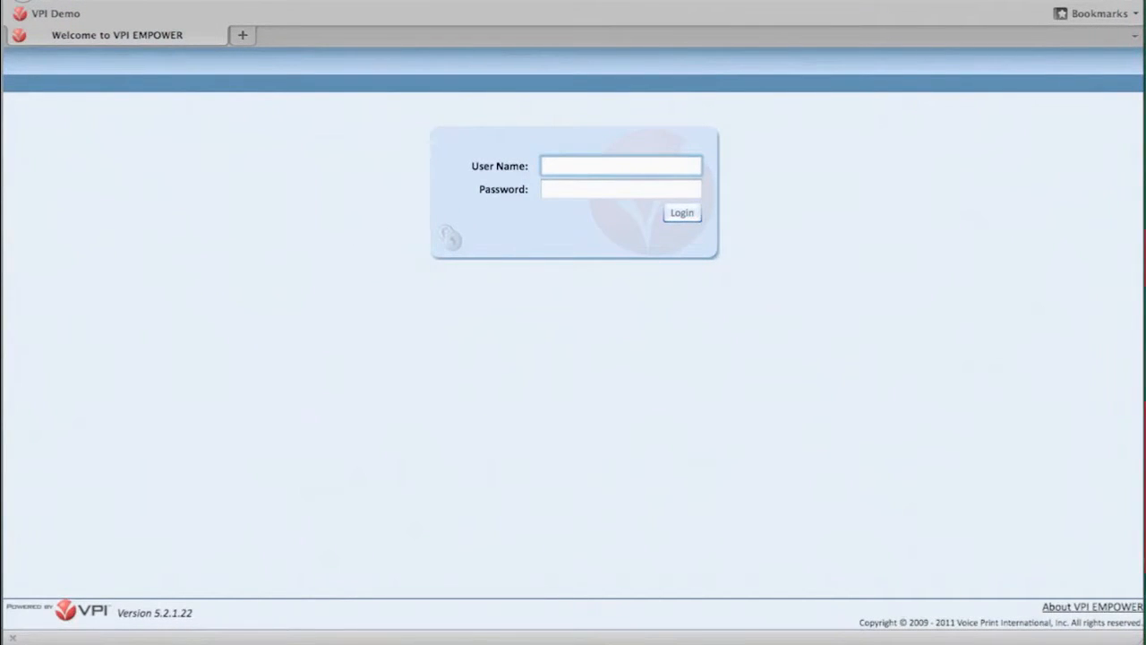
Log in as user 'pbot' to reach the My VPI dashboard with its performance charts
{"action": "type", "text": "pbotz"}
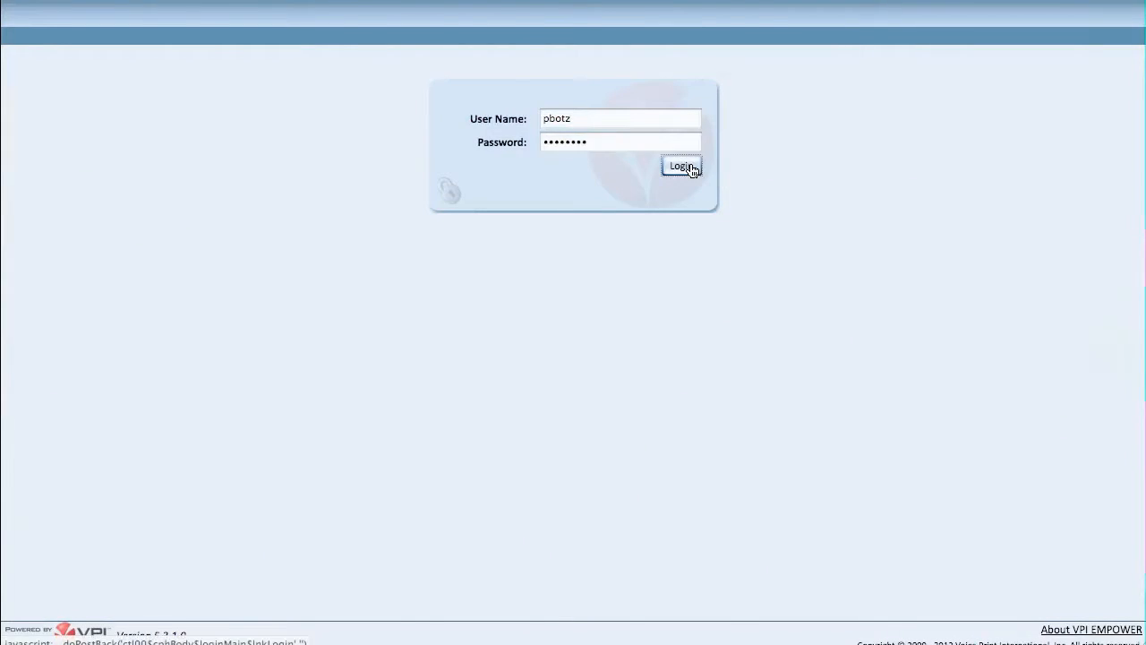
{"action": "left_click", "coordinate": [683, 166]}
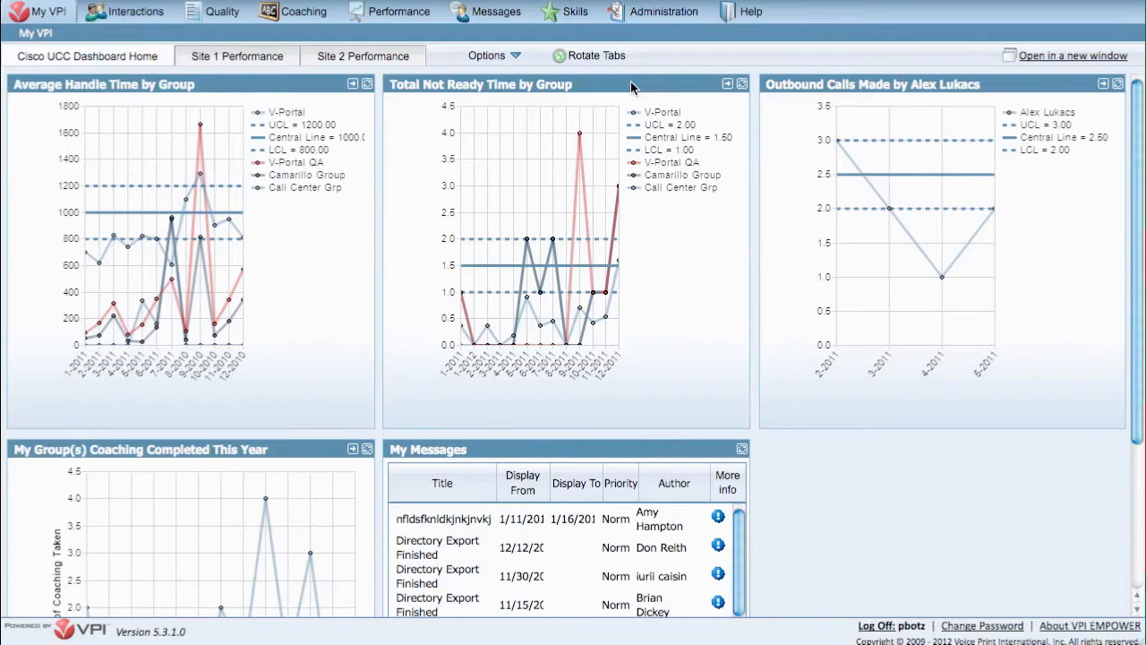
Filter the Add Widget catalogue to the Performance category, review Control Chart, Scorecard and Ticker, then close it
{"action": "left_click", "coordinate": [493, 55]}
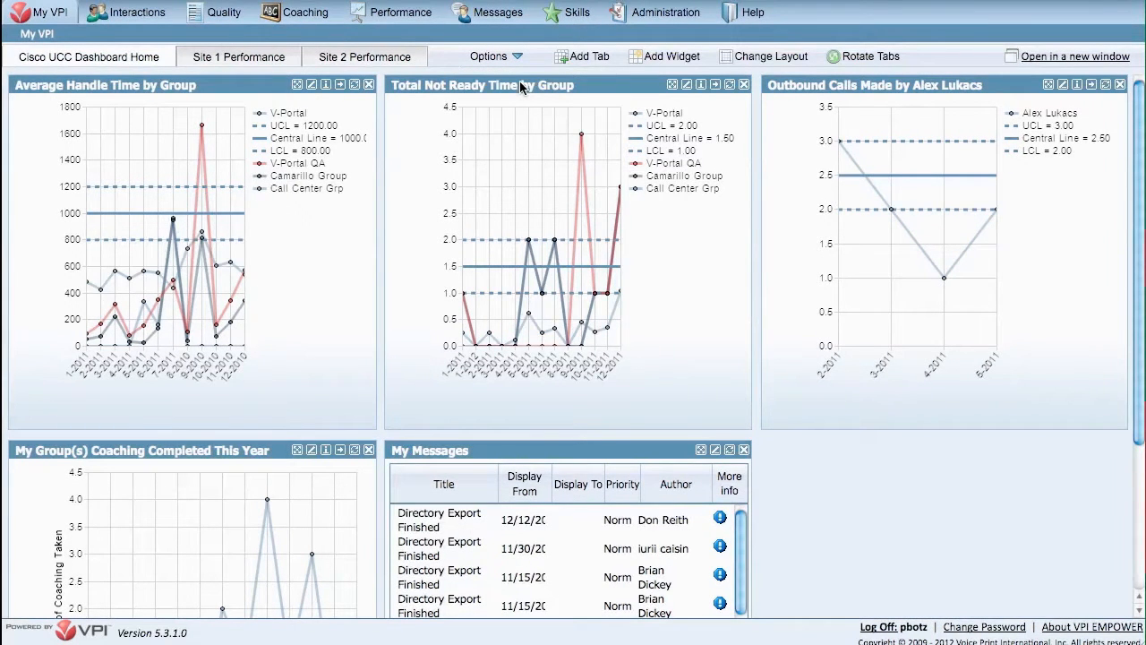
{"action": "mouse_move", "coordinate": [636, 92]}
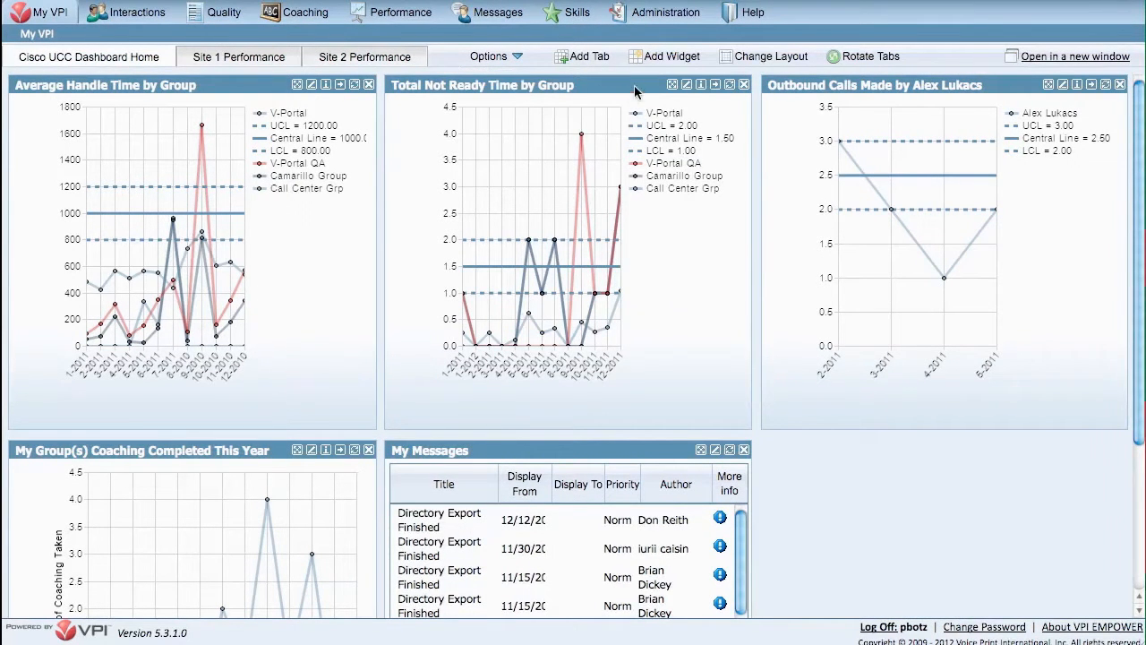
{"action": "left_click", "coordinate": [665, 56]}
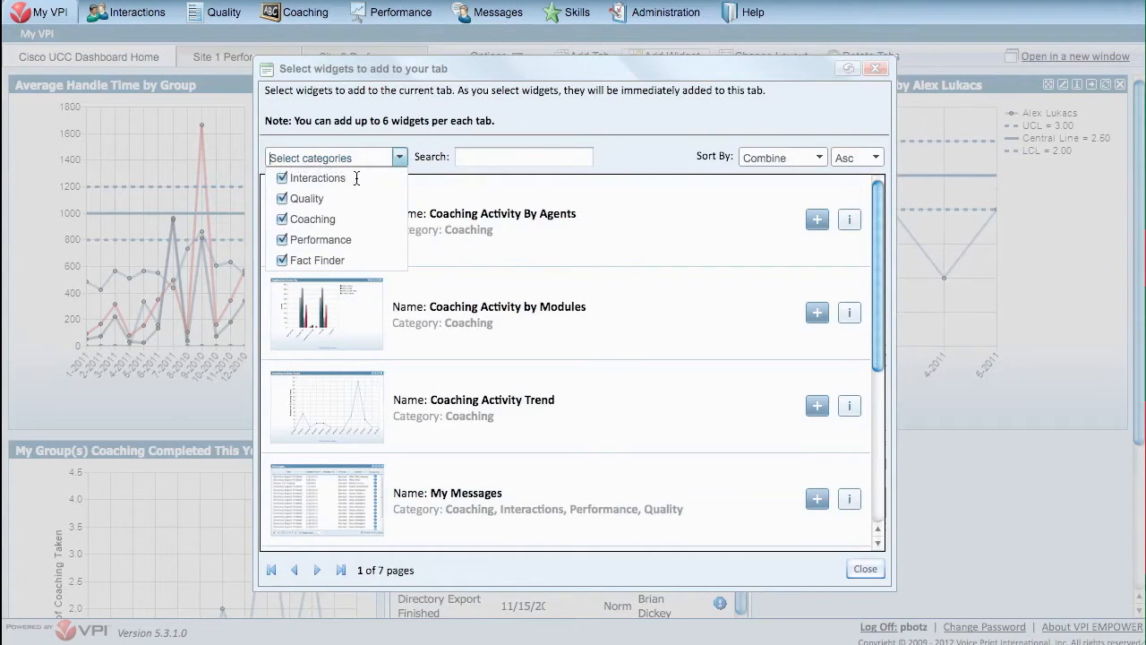
{"action": "left_click", "coordinate": [283, 198]}
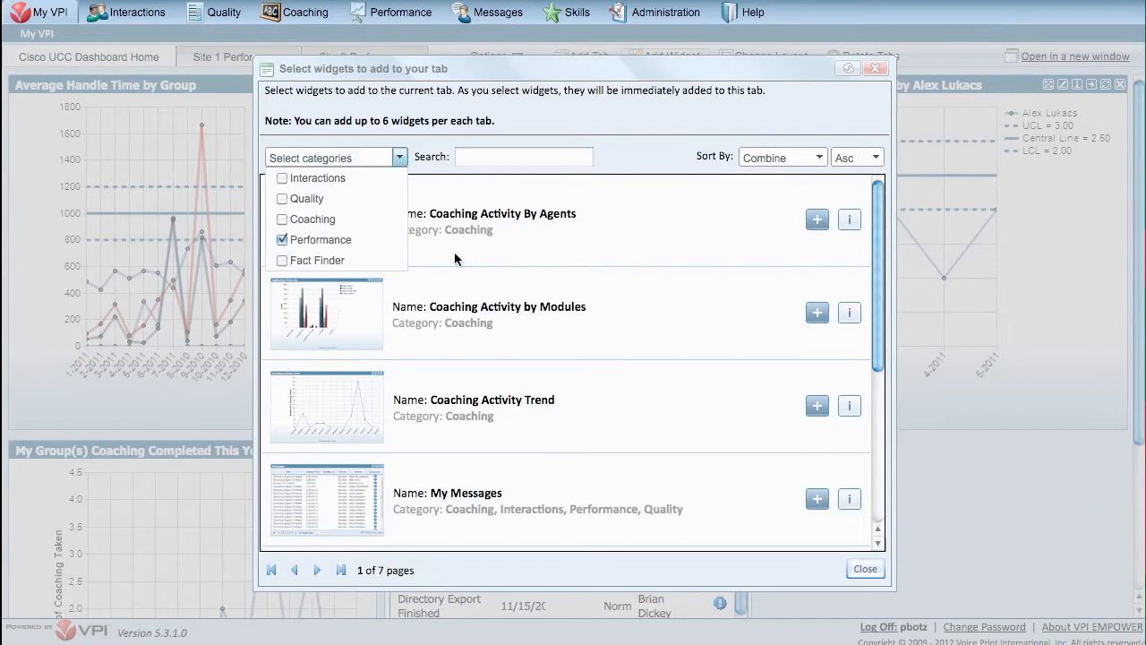
{"action": "left_click", "coordinate": [282, 239]}
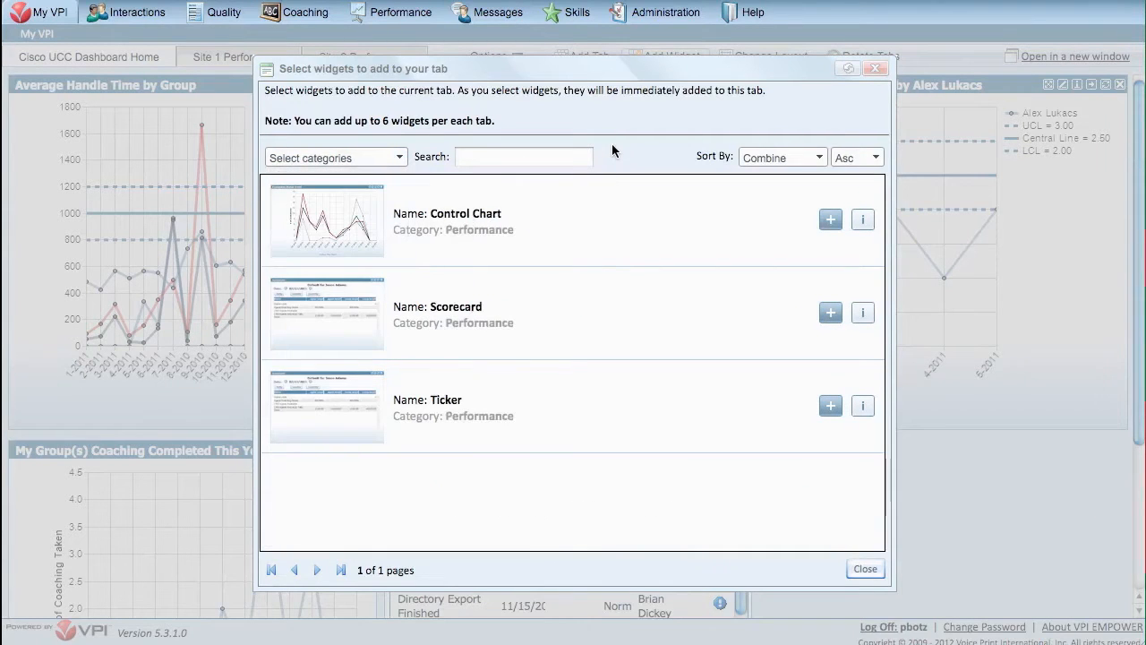
{"action": "mouse_move", "coordinate": [800, 526]}
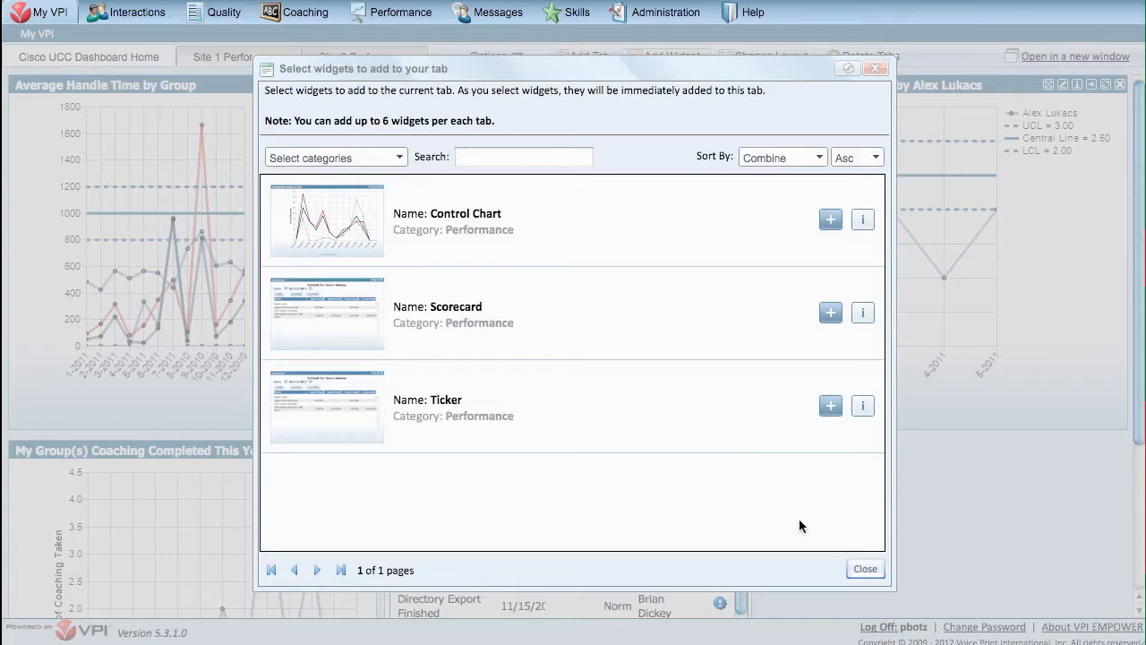
{"action": "left_click", "coordinate": [863, 569]}
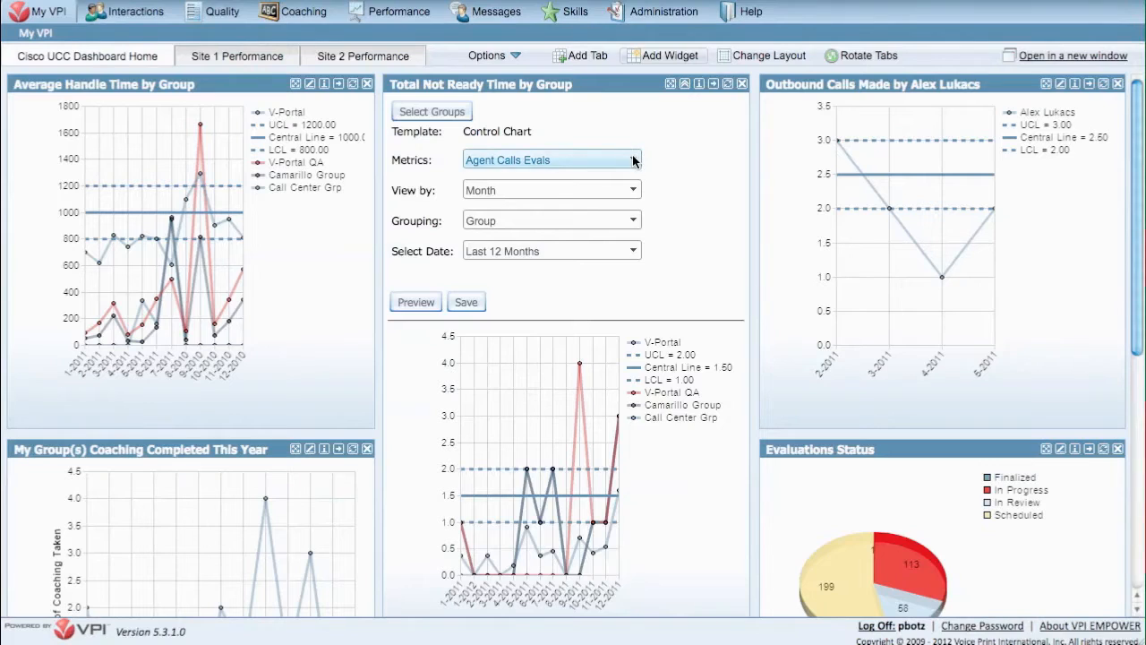
{"action": "left_click", "coordinate": [633, 159]}
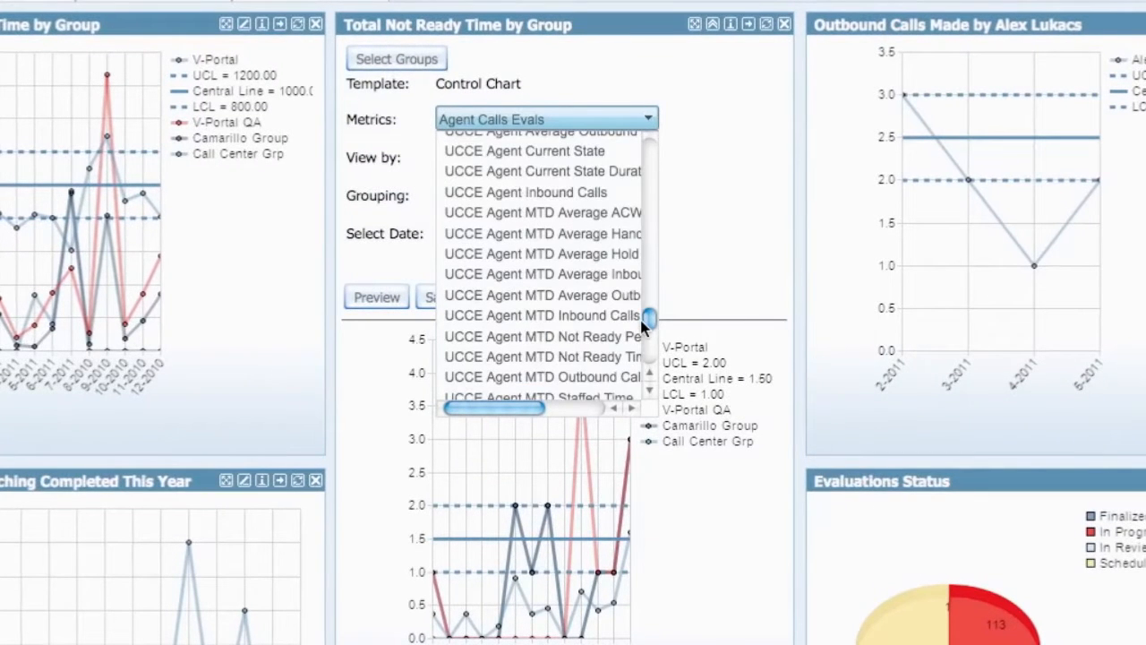
{"action": "scroll", "scroll_direction": "down", "scroll_amount": 3}
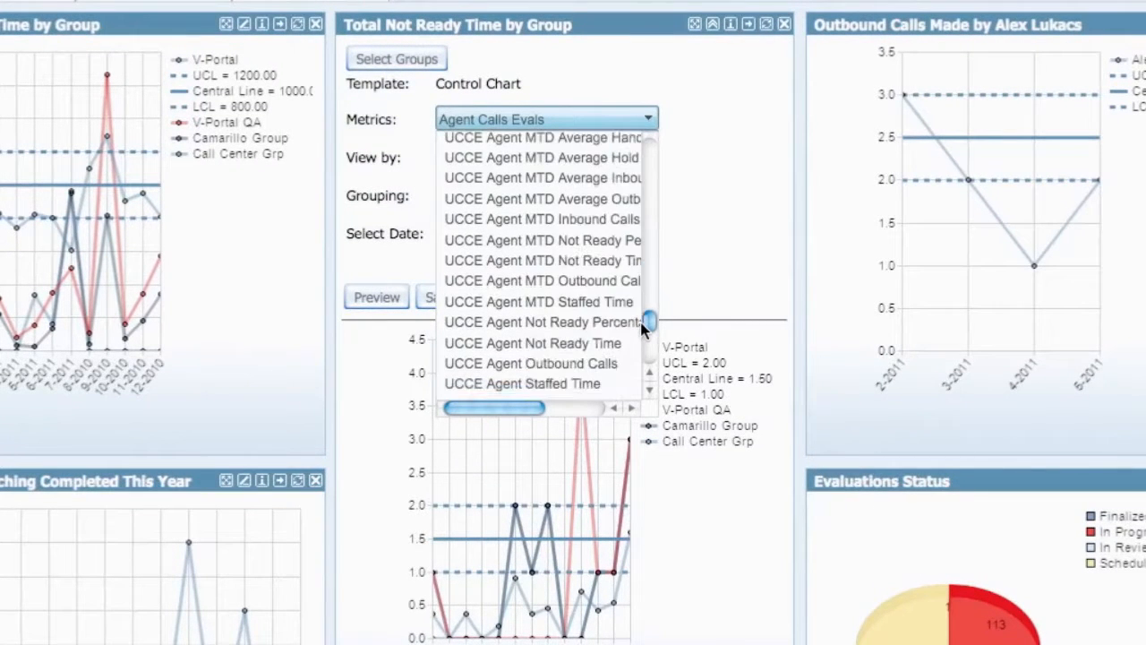
{"action": "scroll", "scroll_direction": "down", "scroll_amount": 3}
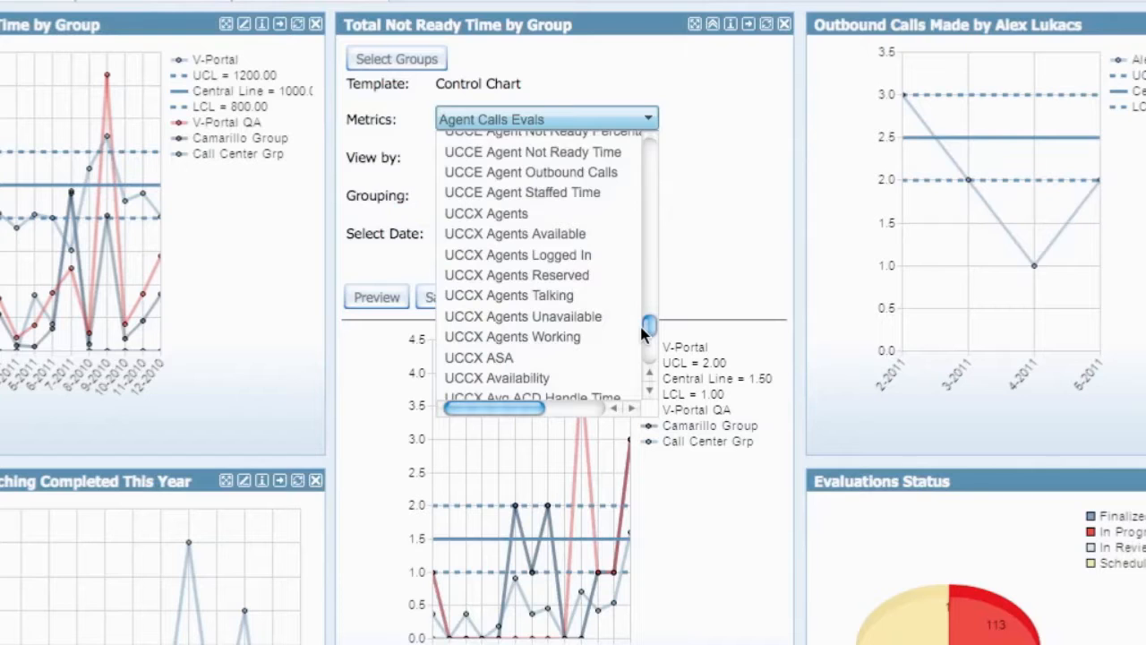
{"action": "scroll", "scroll_direction": "down", "scroll_amount": 3}
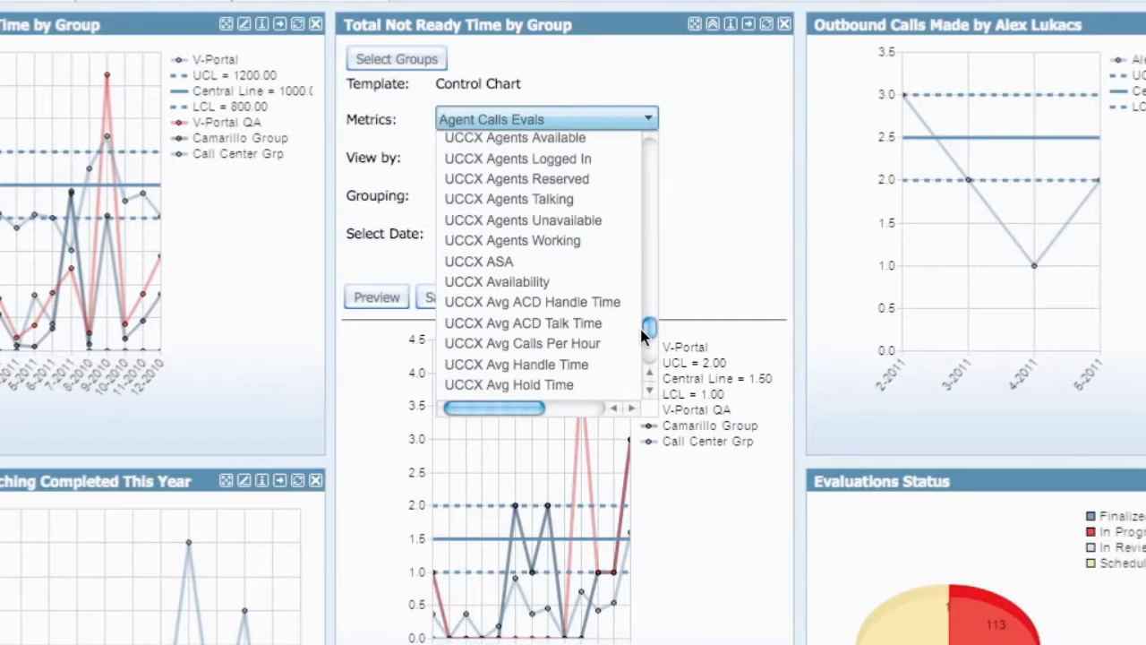
{"action": "scroll", "scroll_direction": "down", "scroll_amount": 3}
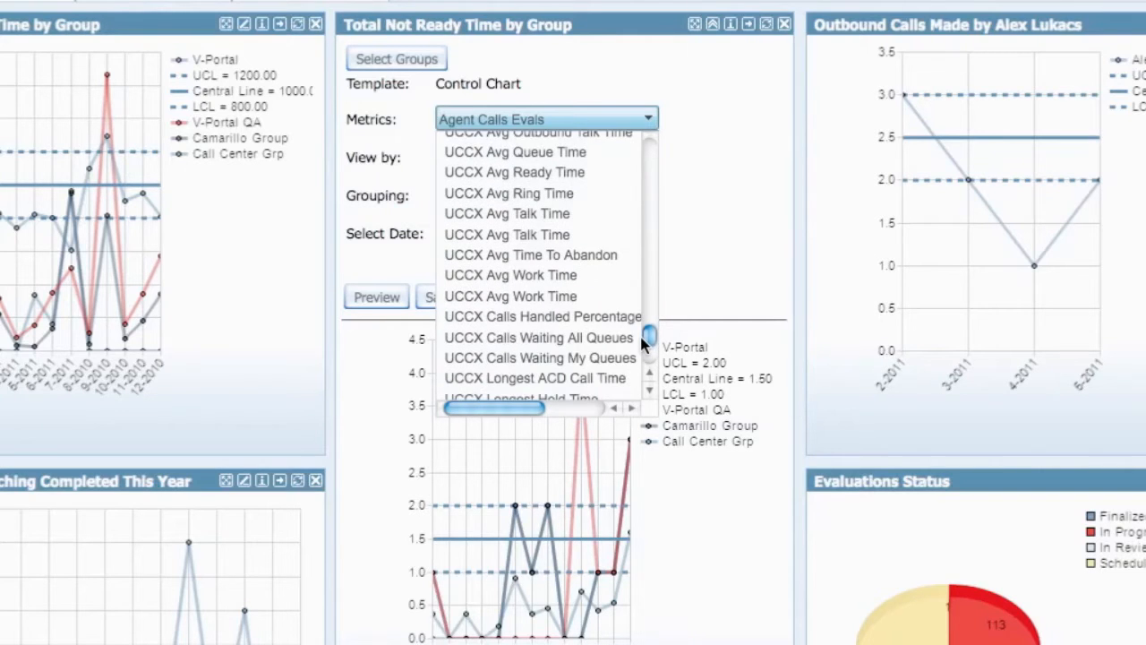
{"action": "scroll", "scroll_direction": "down", "scroll_amount": 3}
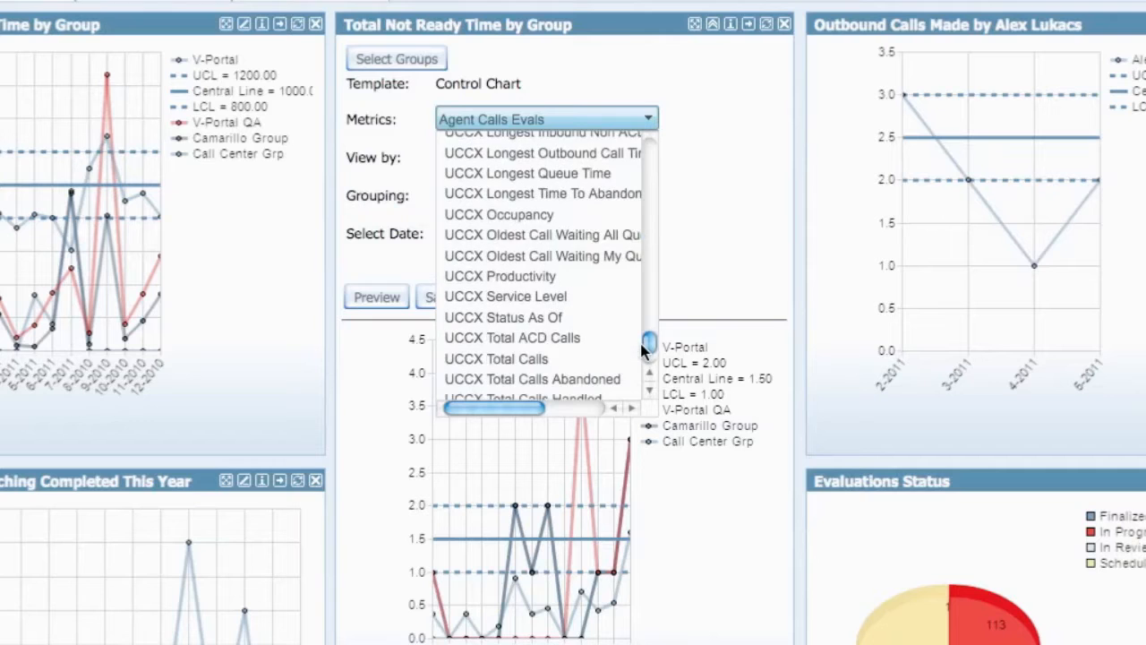
{"action": "scroll", "scroll_direction": "down", "scroll_amount": 3}
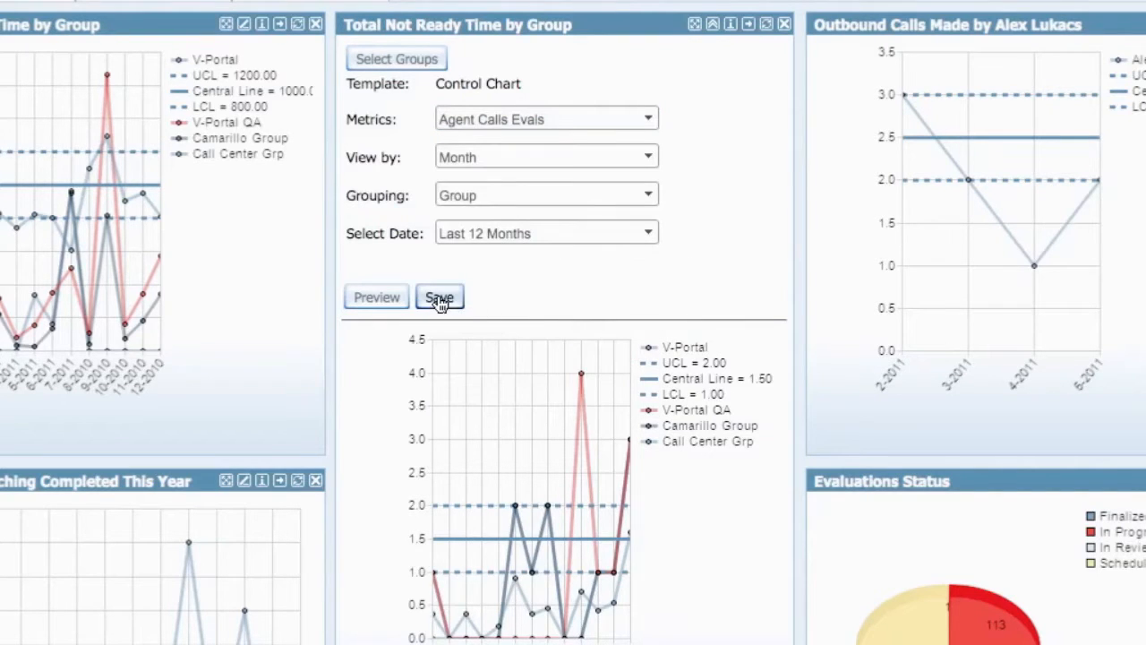
{"action": "left_click", "coordinate": [439, 296]}
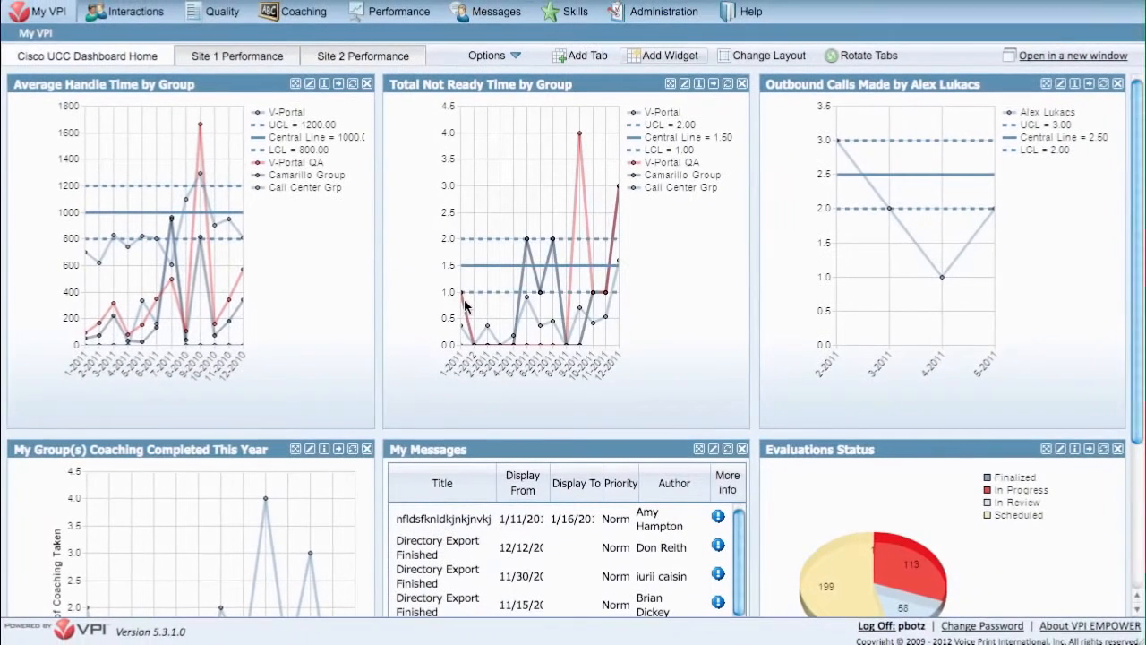
{"action": "mouse_move", "coordinate": [405, 191]}
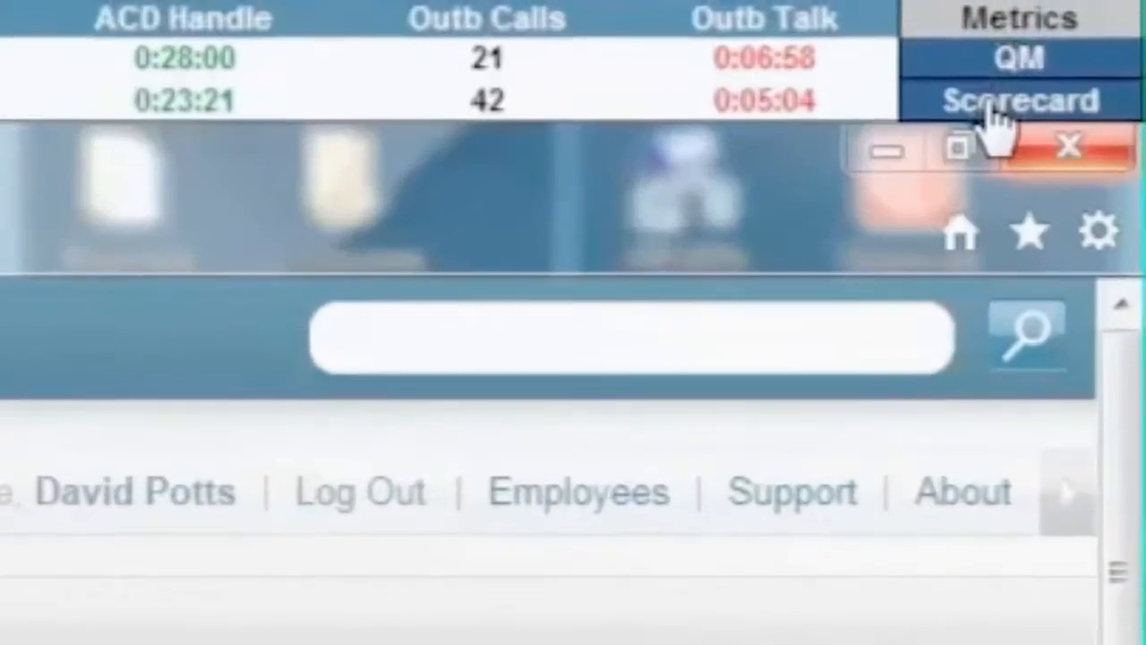
Open the Scorecard entry under Metrics from the desktop ticker
{"action": "left_click", "coordinate": [1019, 100]}
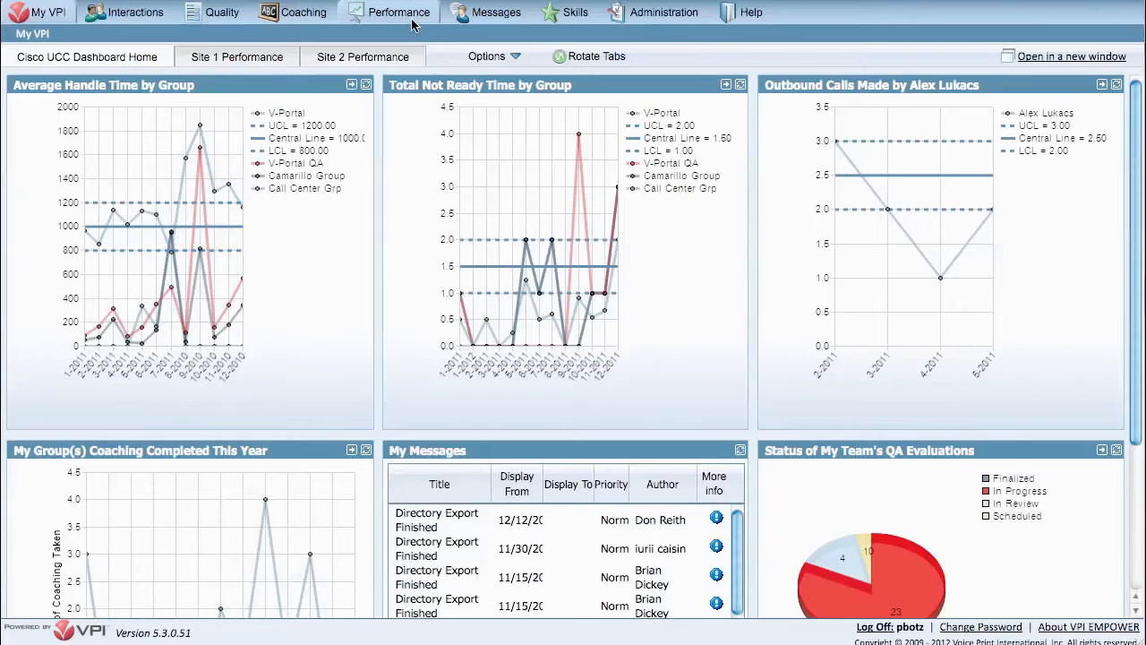
View the Cisco UCC Enterprise Reports list, then switch to the Cisco UCC Express Reports catalogue
{"action": "left_click", "coordinate": [401, 11]}
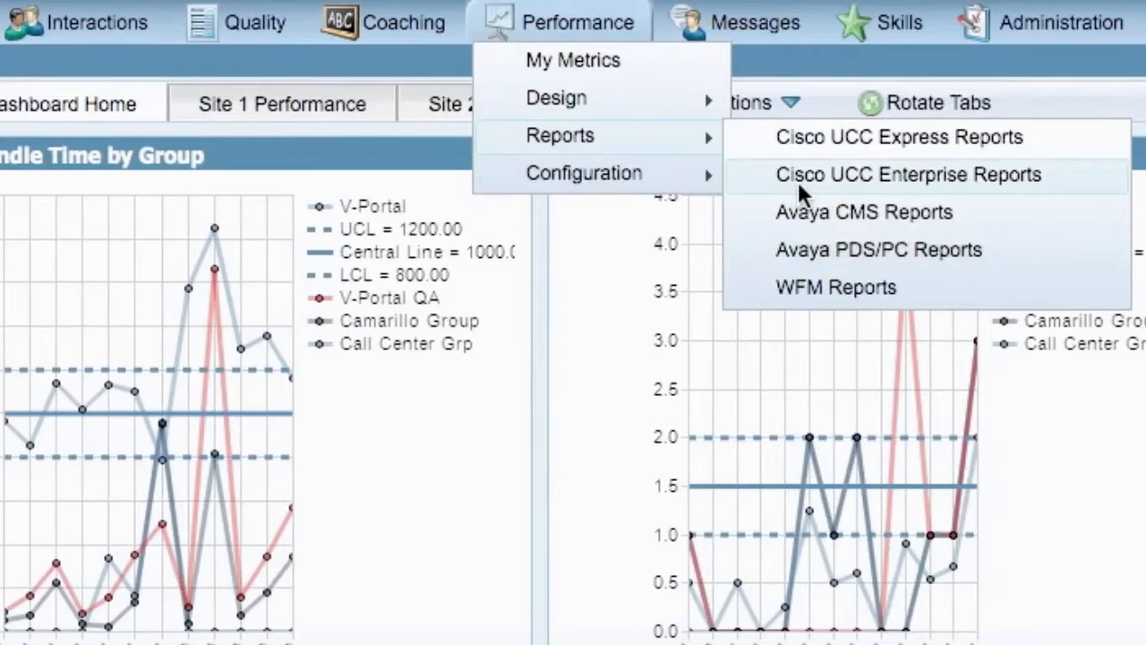
{"action": "left_click", "coordinate": [906, 173]}
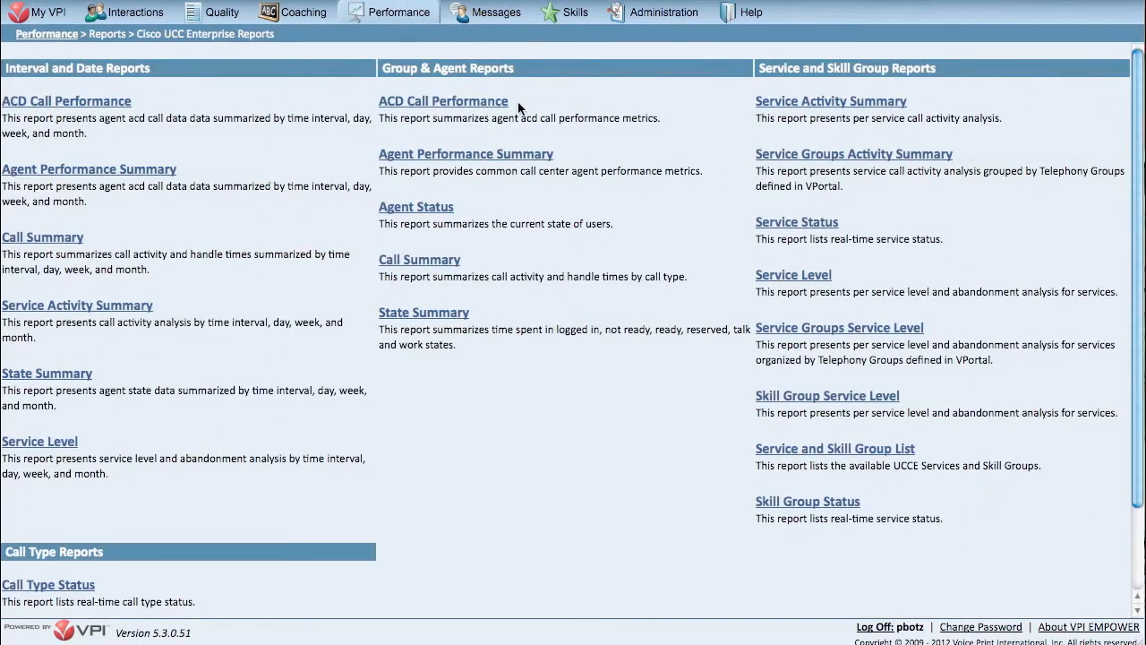
{"action": "left_click", "coordinate": [390, 11]}
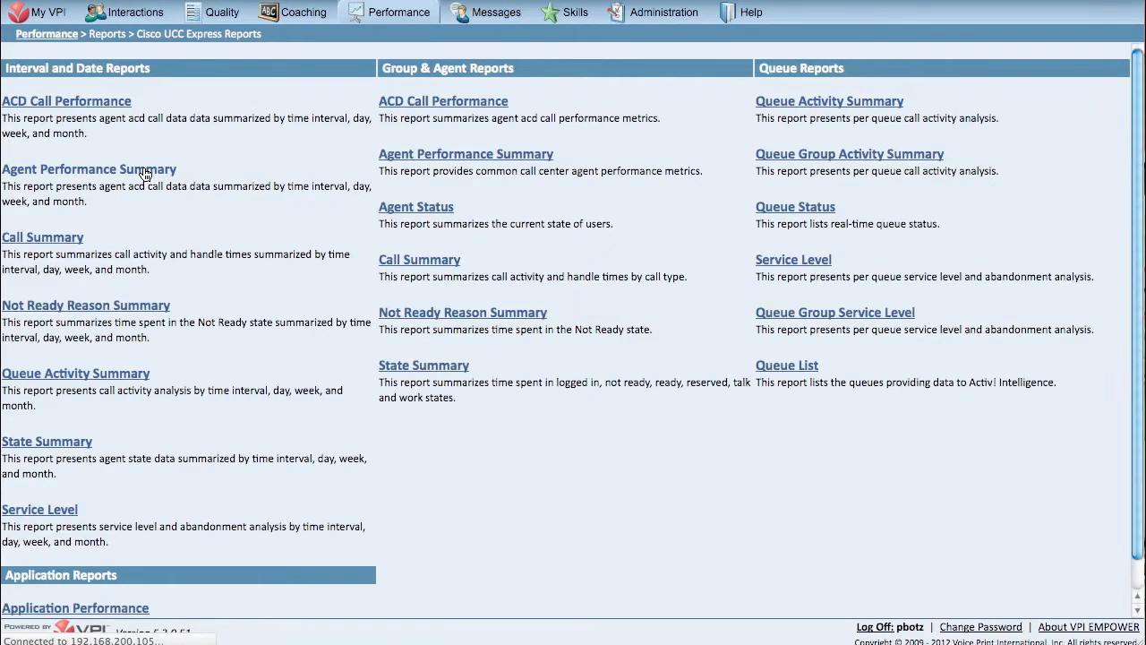
{"action": "mouse_move", "coordinate": [89, 168]}
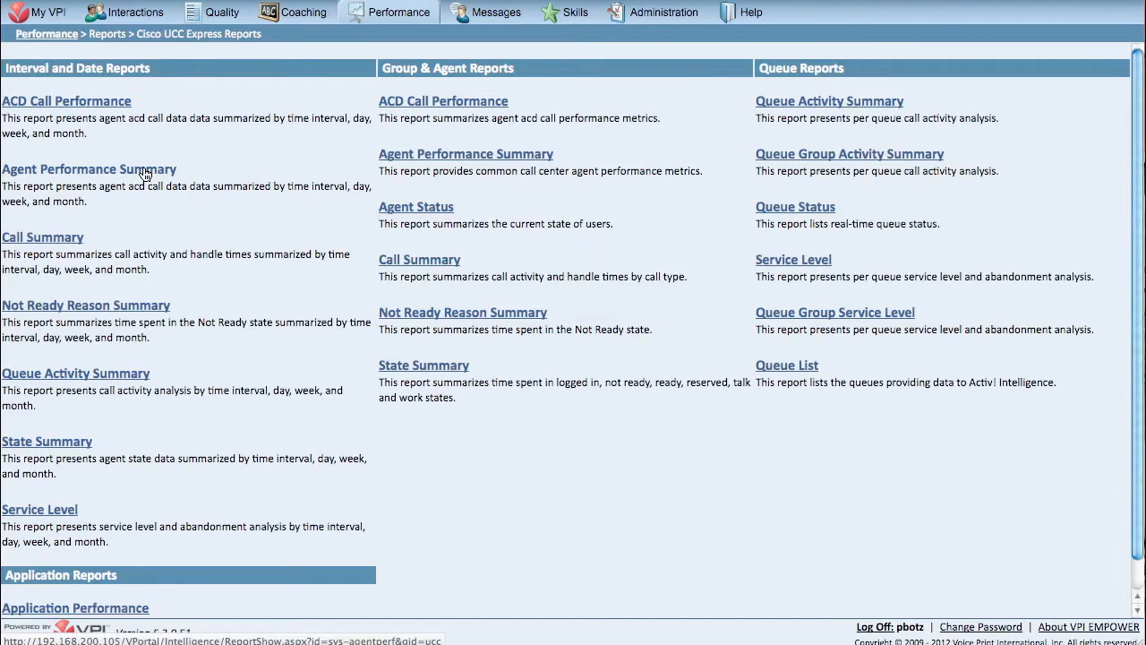
Run the Agent Performance Summary report with the From date moved back to 6/7/2010, then return to the catalogue
{"action": "left_click", "coordinate": [89, 168]}
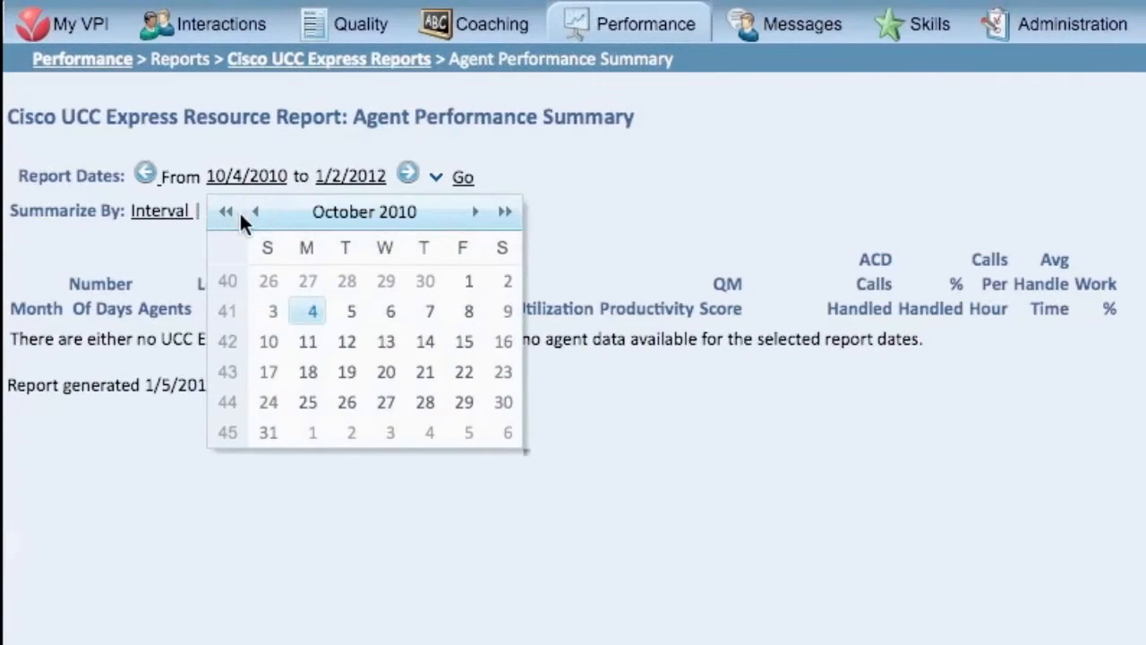
{"action": "left_click", "coordinate": [257, 212]}
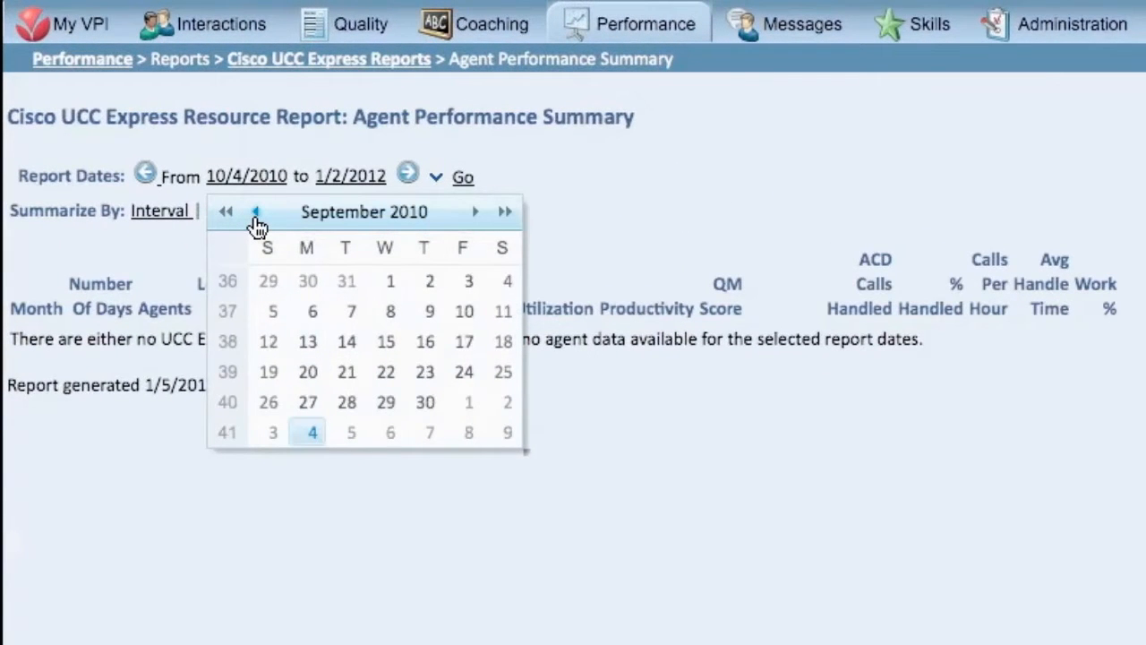
{"action": "left_click", "coordinate": [256, 212]}
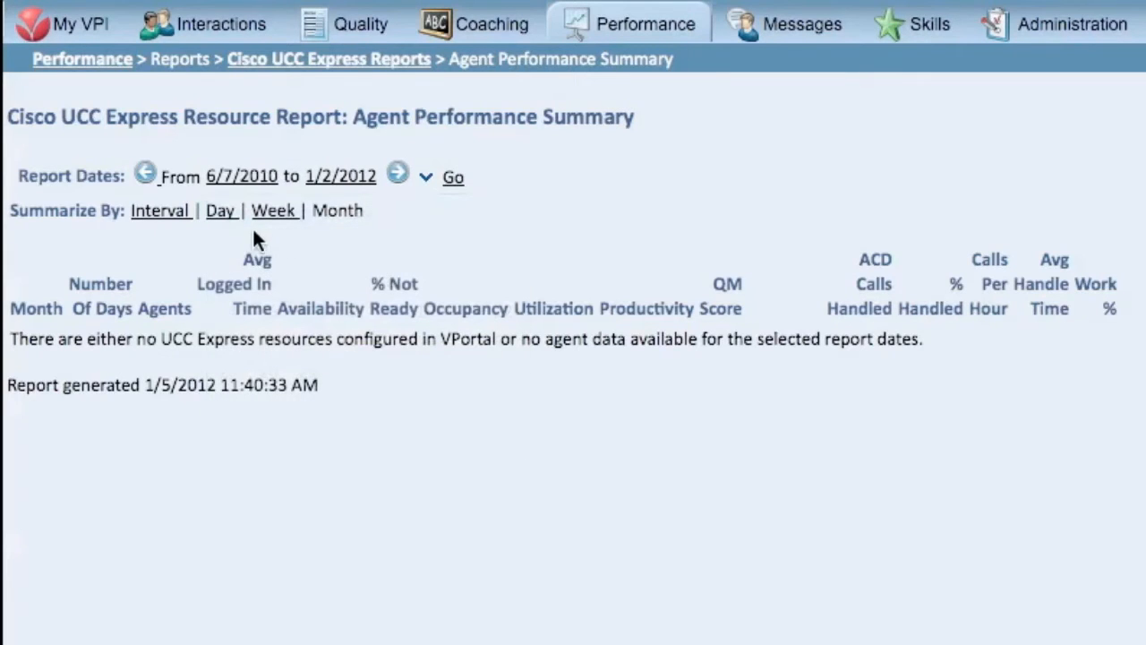
{"action": "mouse_move", "coordinate": [428, 239]}
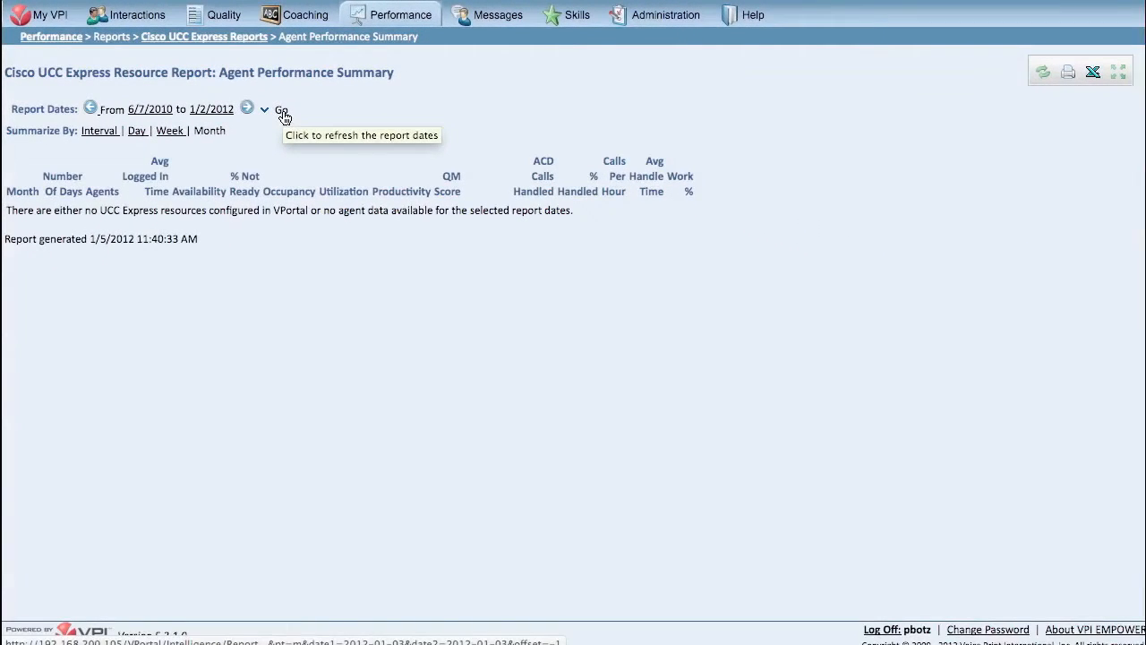
{"action": "left_click", "coordinate": [281, 109]}
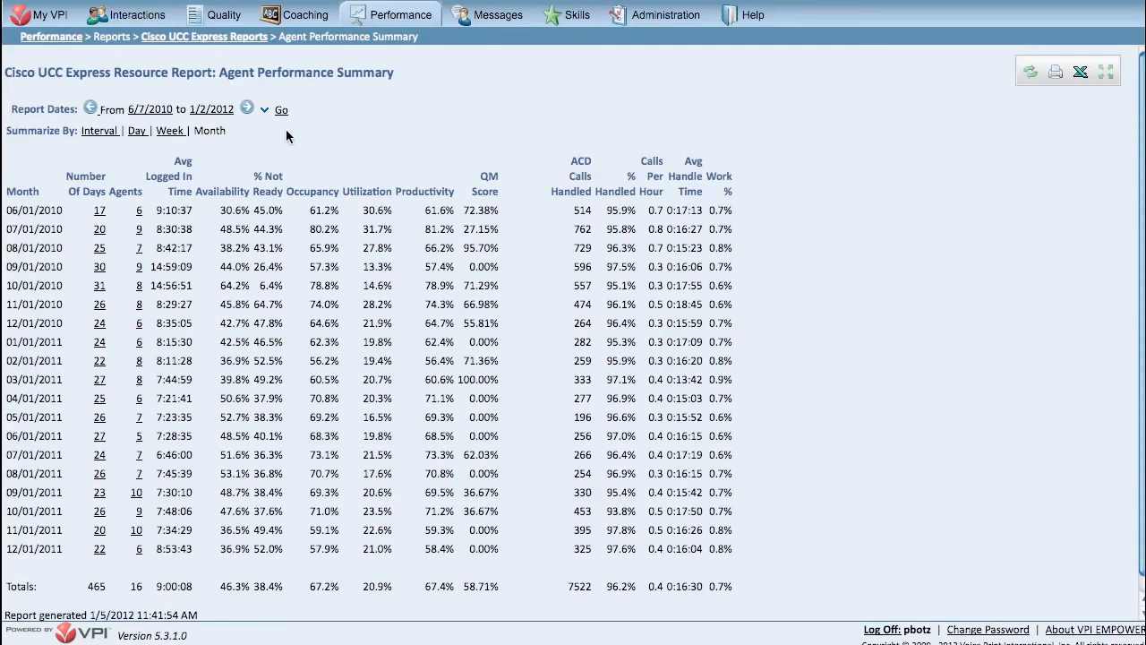
{"action": "left_click", "coordinate": [203, 36]}
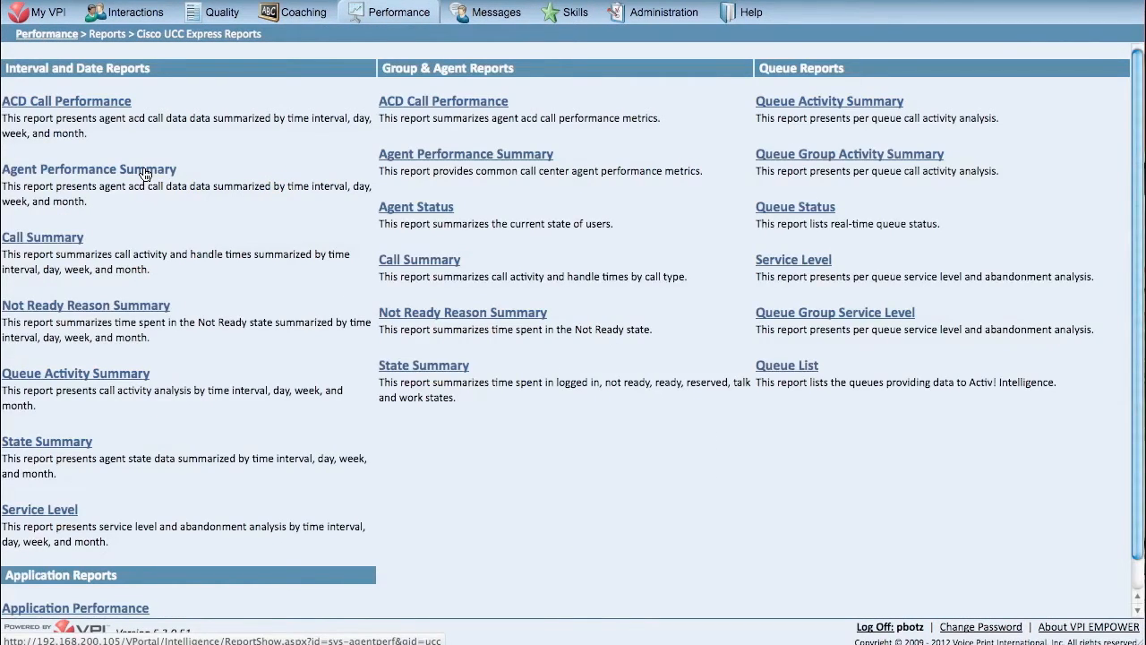
{"action": "left_click", "coordinate": [664, 11]}
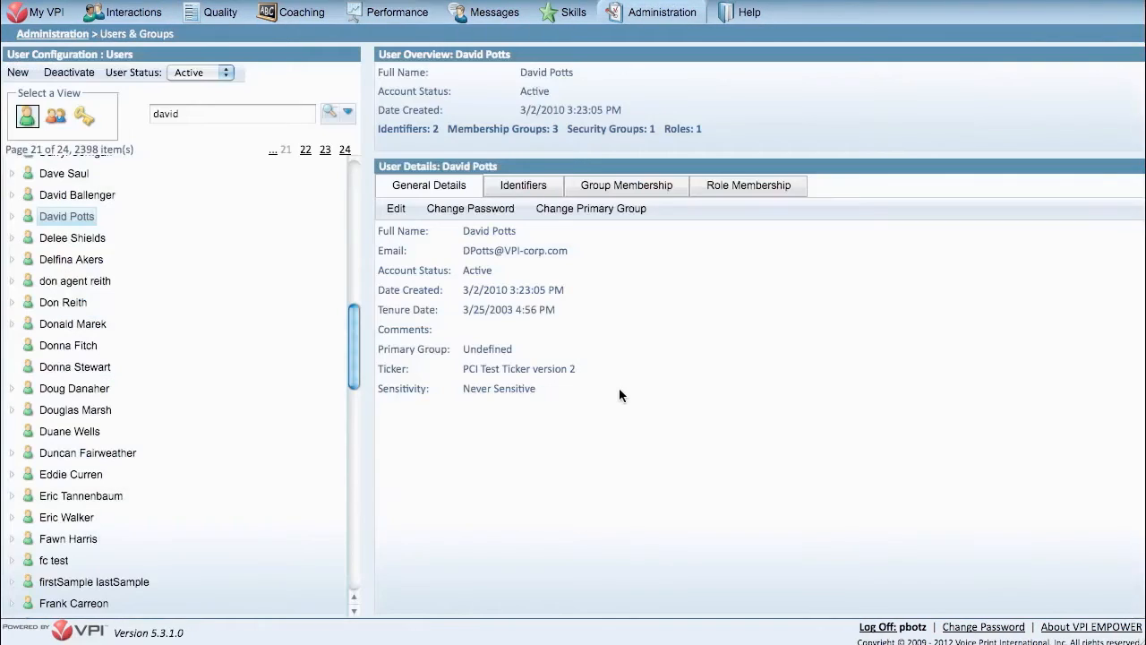
{"action": "mouse_move", "coordinate": [639, 319]}
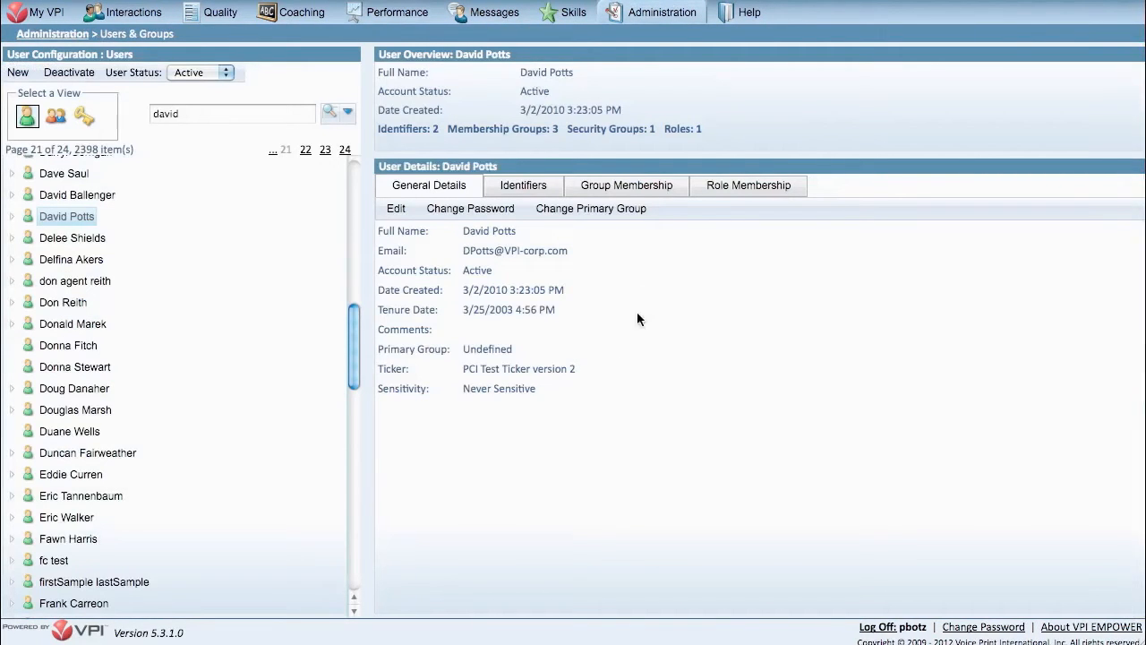
{"action": "left_click", "coordinate": [626, 186]}
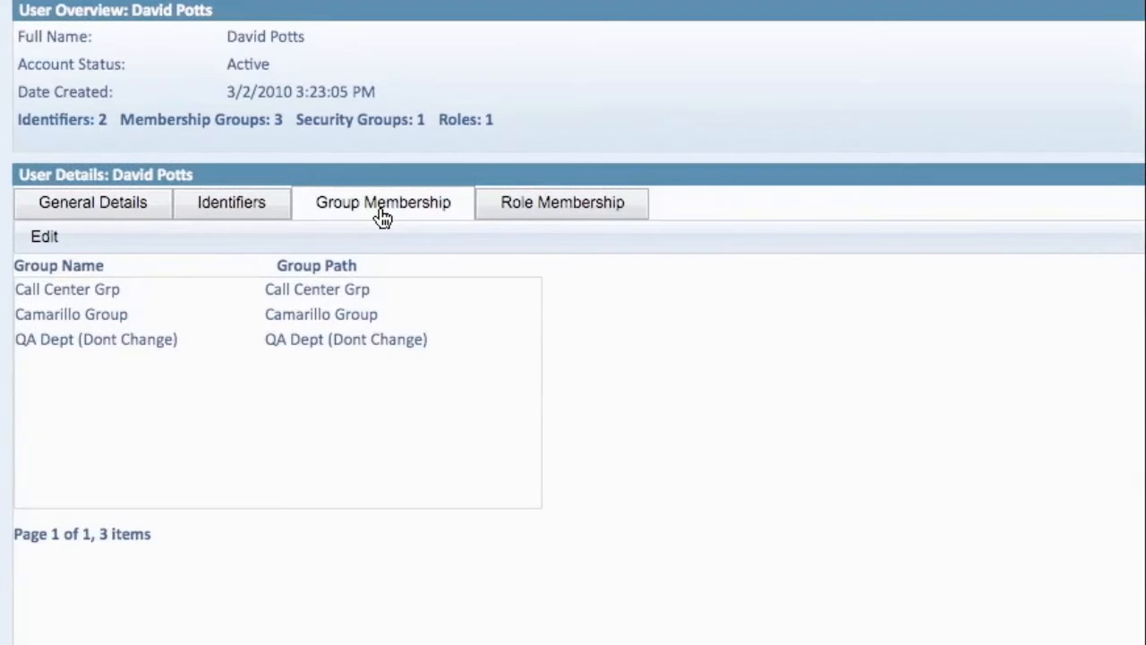
{"action": "mouse_move", "coordinate": [464, 321]}
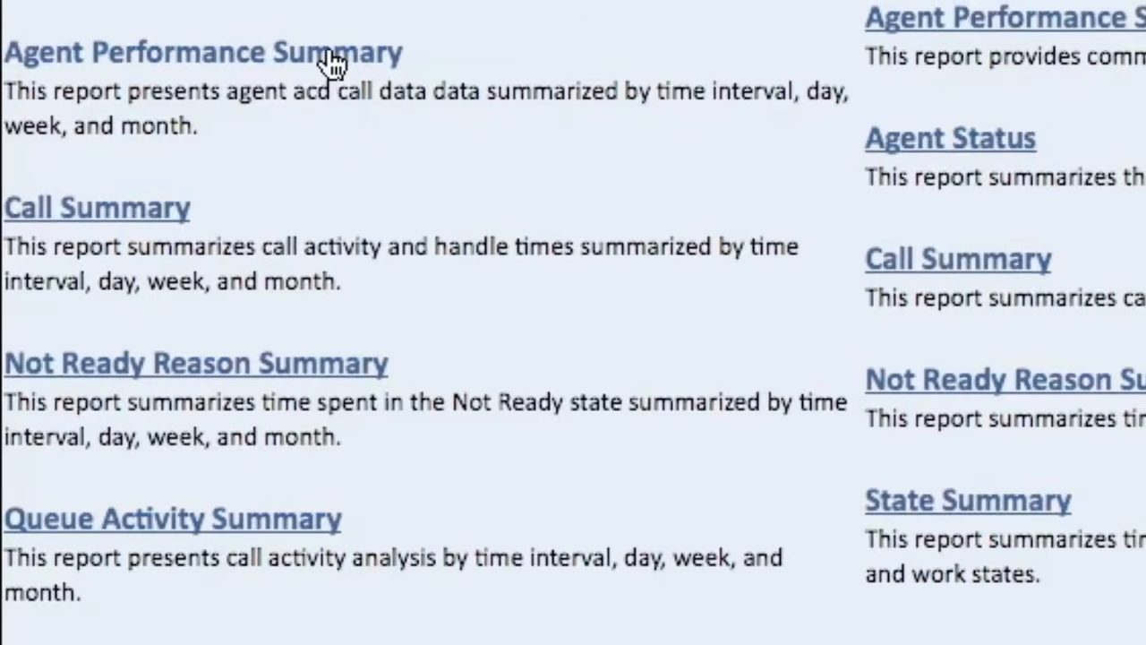
Open the Service Level report summarized by day for 11/16/2011 to 1/11/2012
{"action": "left_click", "coordinate": [205, 51]}
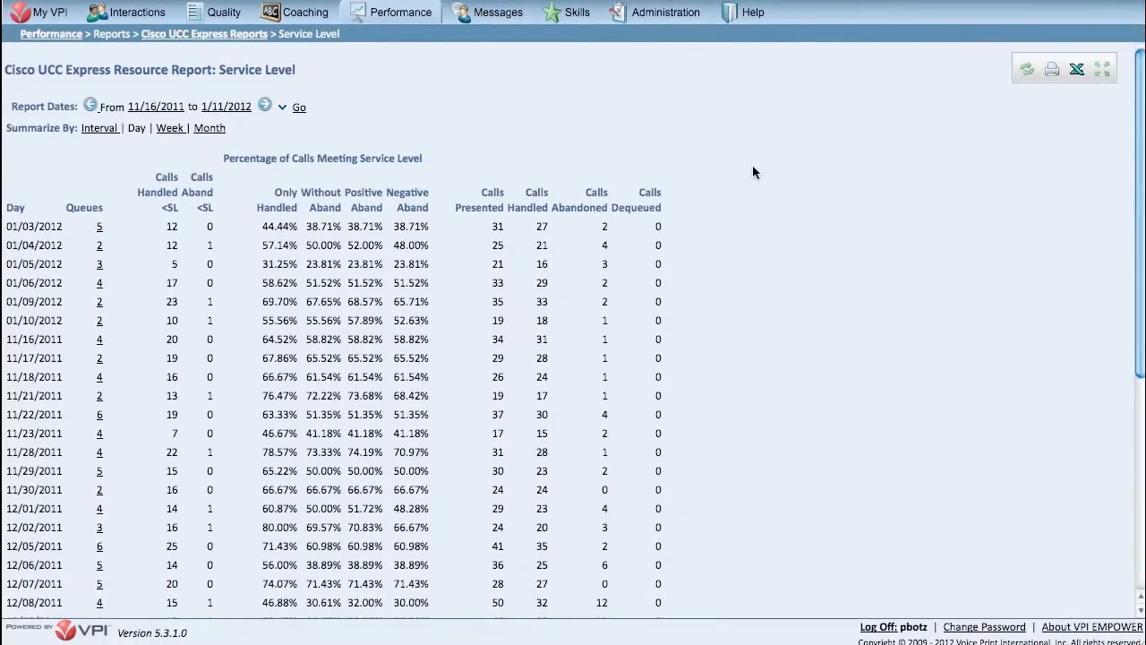
Scroll through the monthly Cisco UCC Contact Center scorecard figures per agent in My Metrics
{"action": "scroll", "scroll_direction": "down", "scroll_amount": 3}
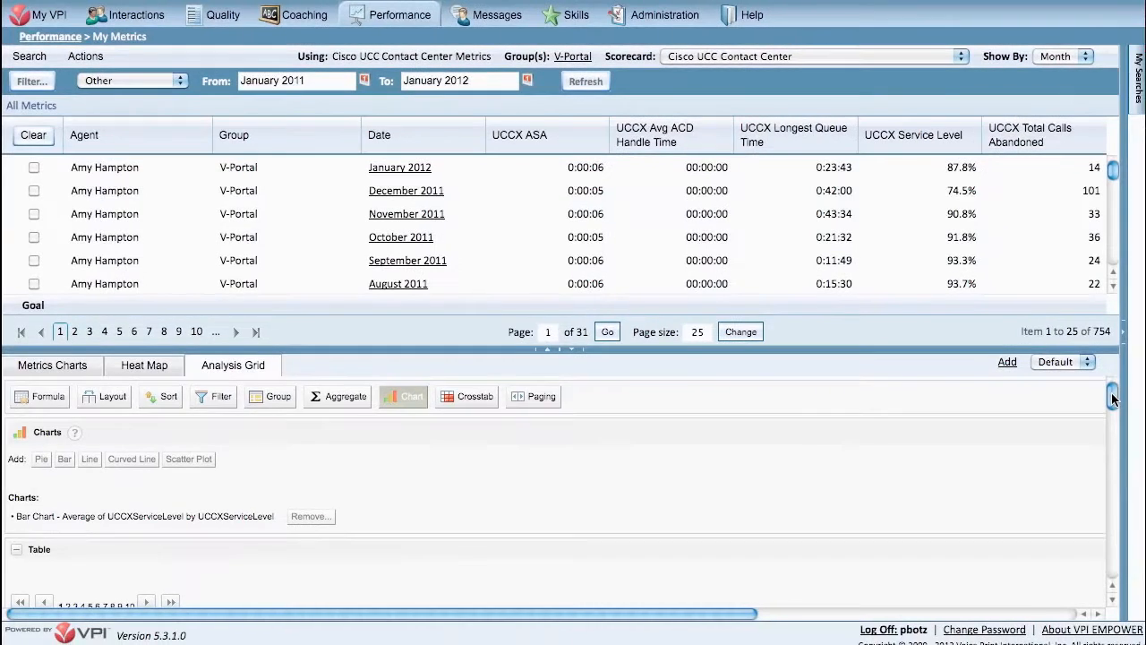
Scroll the desktop scorecard ticker showing QM activity, QM score and coaching activities
{"action": "scroll", "scroll_direction": "down", "scroll_amount": 3}
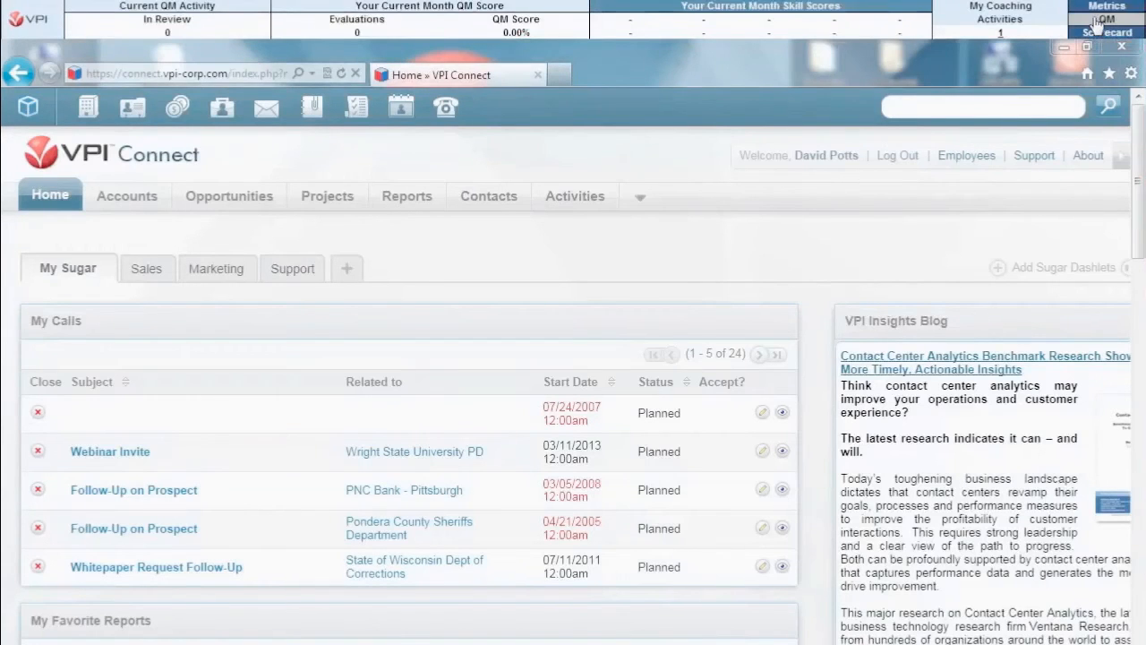
{"action": "mouse_move", "coordinate": [1000, 18]}
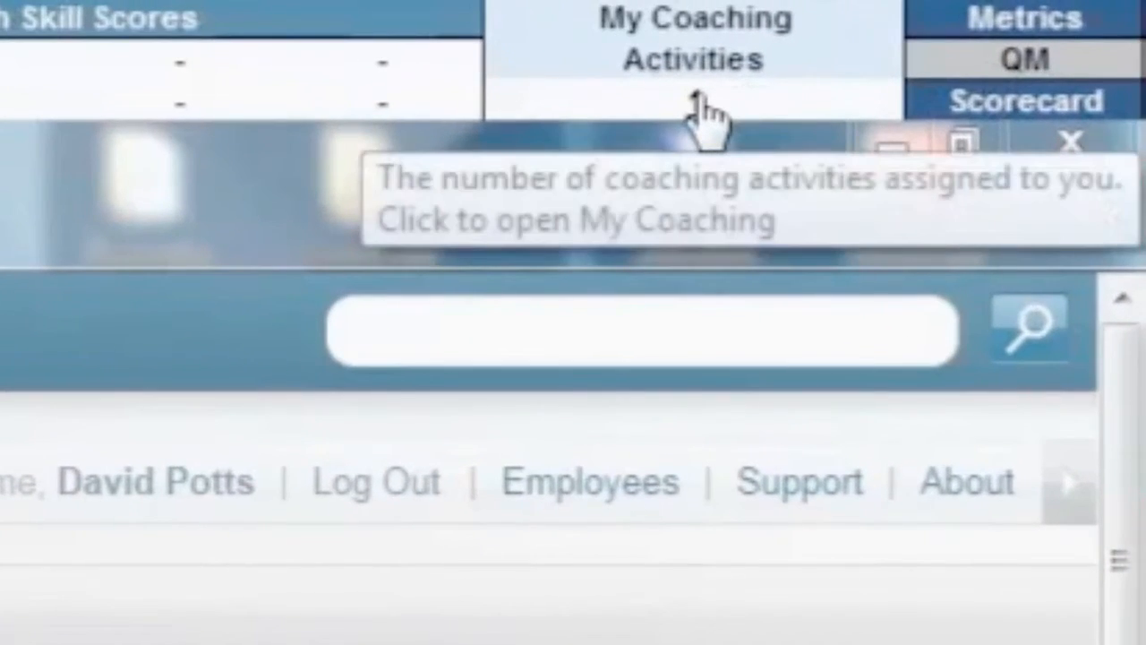